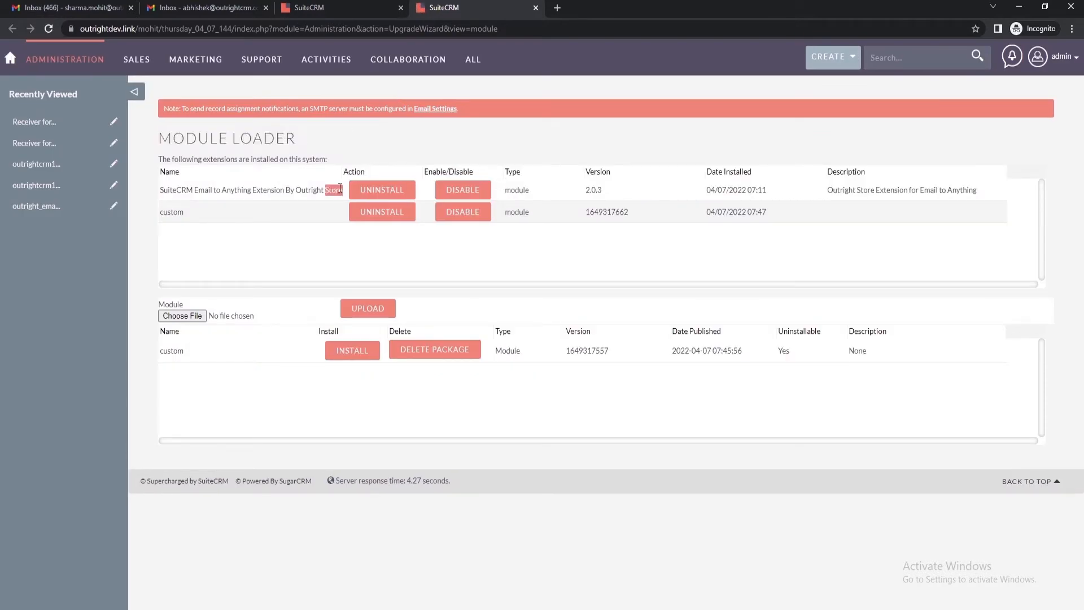
From the Email to Anything by Outright Store section, open Step 3: Review All Inbound Settings
triple_click(251, 190)
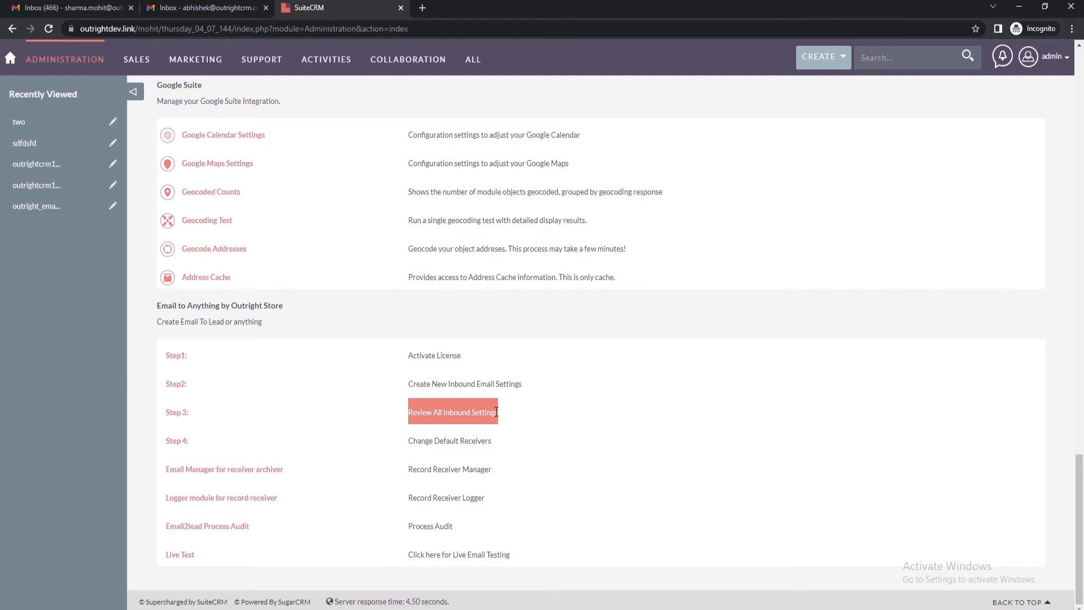
click(450, 412)
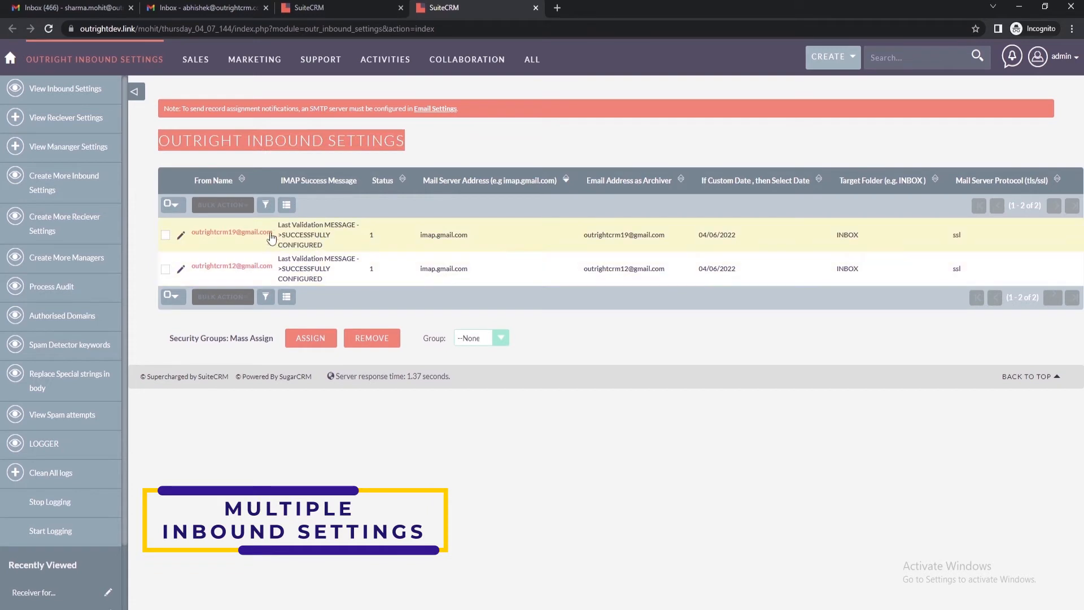
Check the two Gmail inbound settings, then open View Reciever Settings from the sidebar
double_click(318, 234)
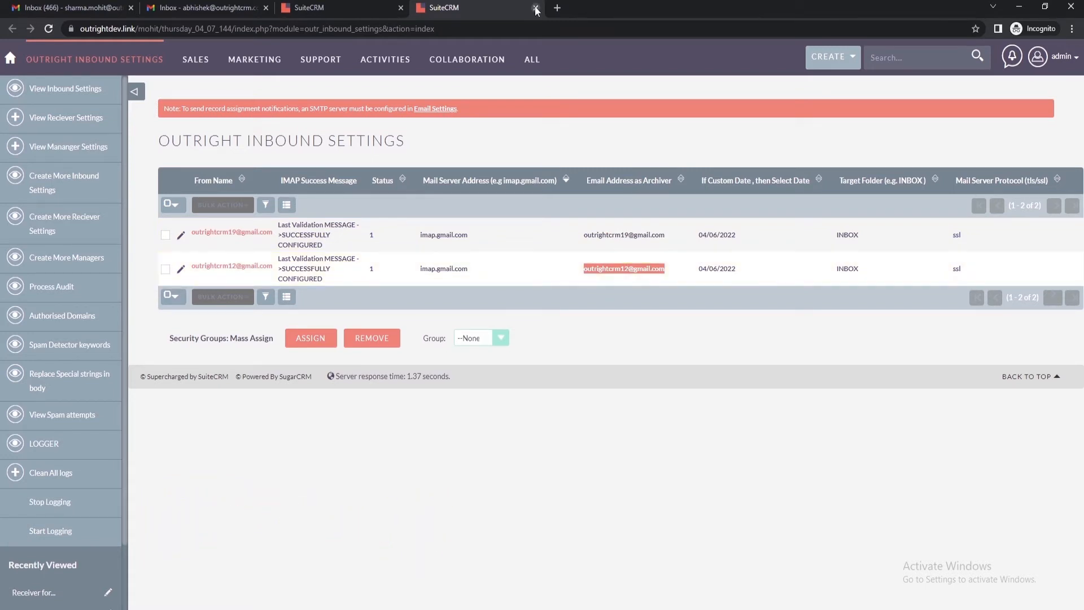
click(536, 8)
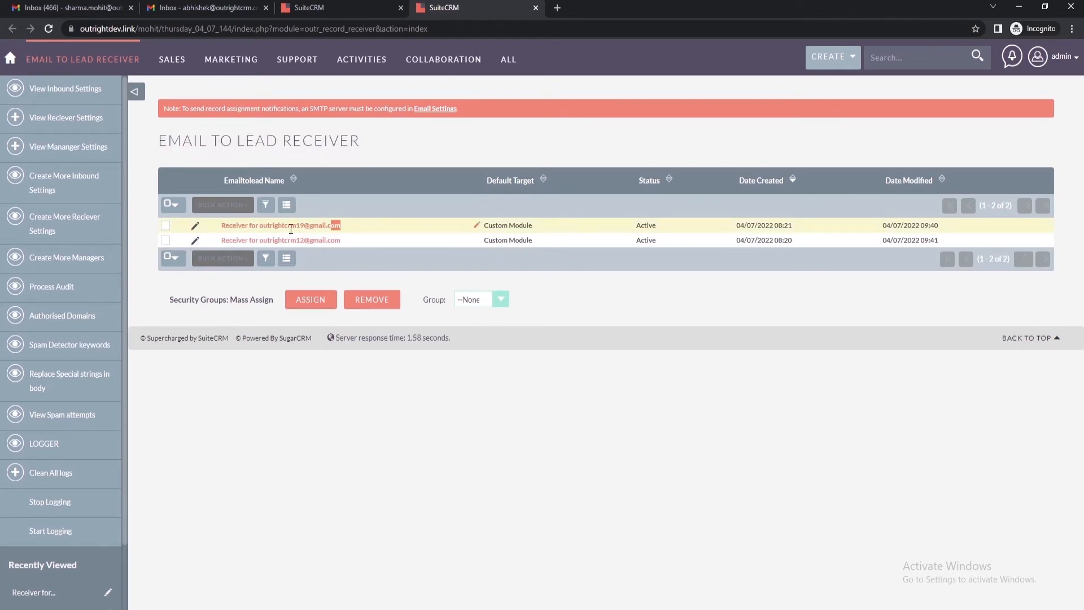
Open both Receiver records from the Email to Lead Receiver list in new browser tabs
click(280, 225)
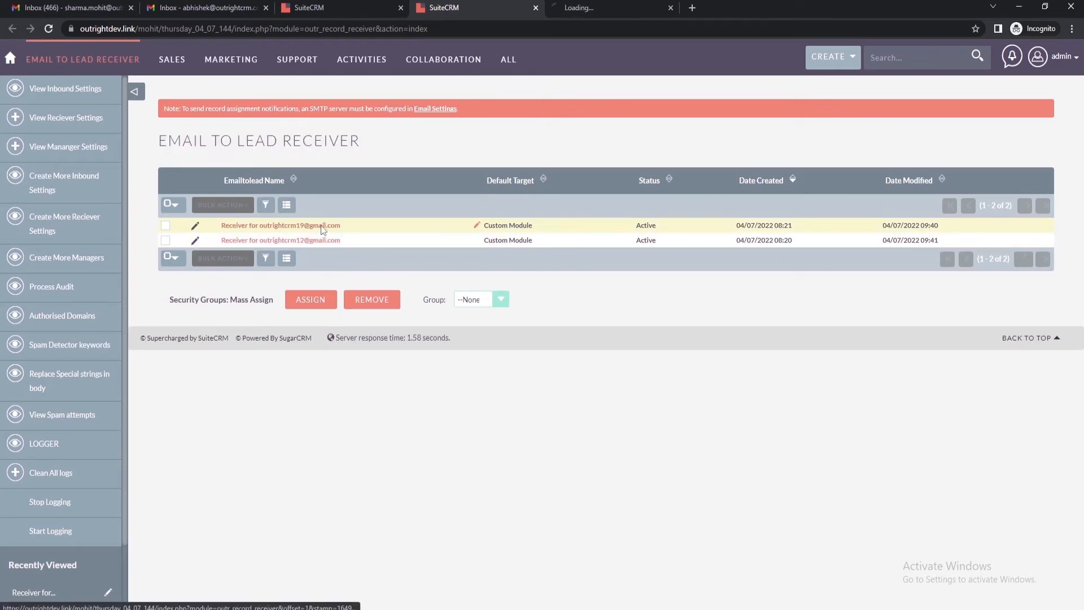
click(280, 225)
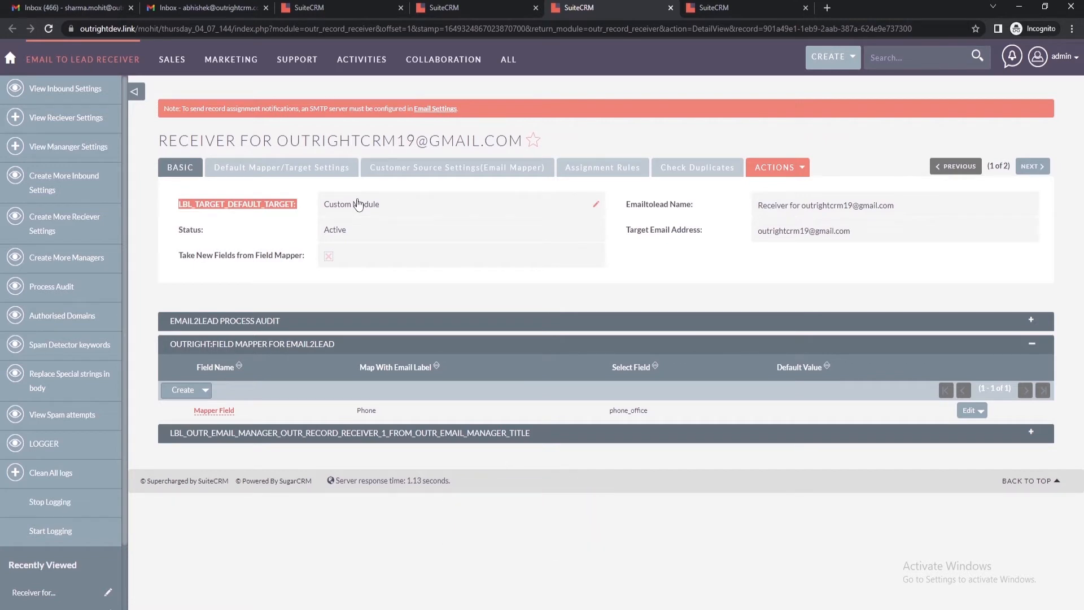
Confirm the outrightcrm19 receiver targets Custom Module and show its Customer Source Settings (Email Mapper)
click(456, 167)
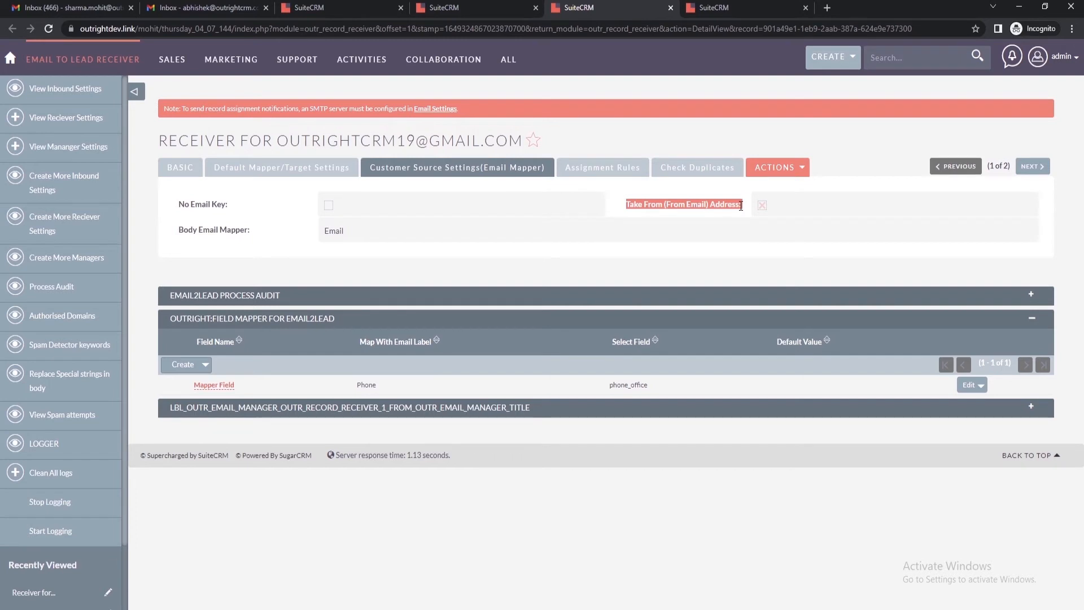
click(1030, 166)
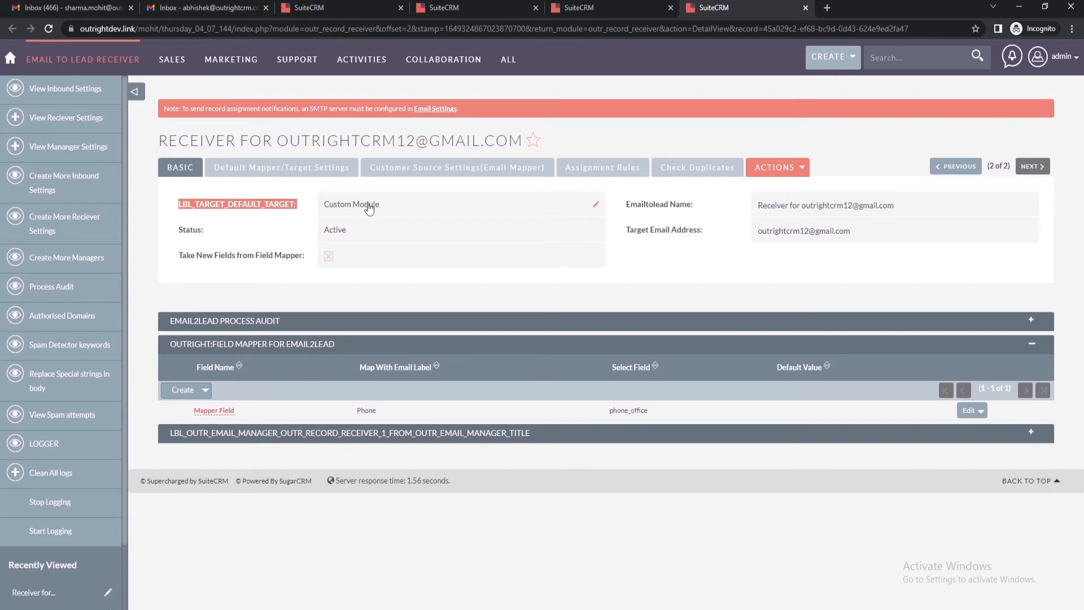
Confirm the outrightcrm12 receiver's Default Target is also Custom Module
click(456, 167)
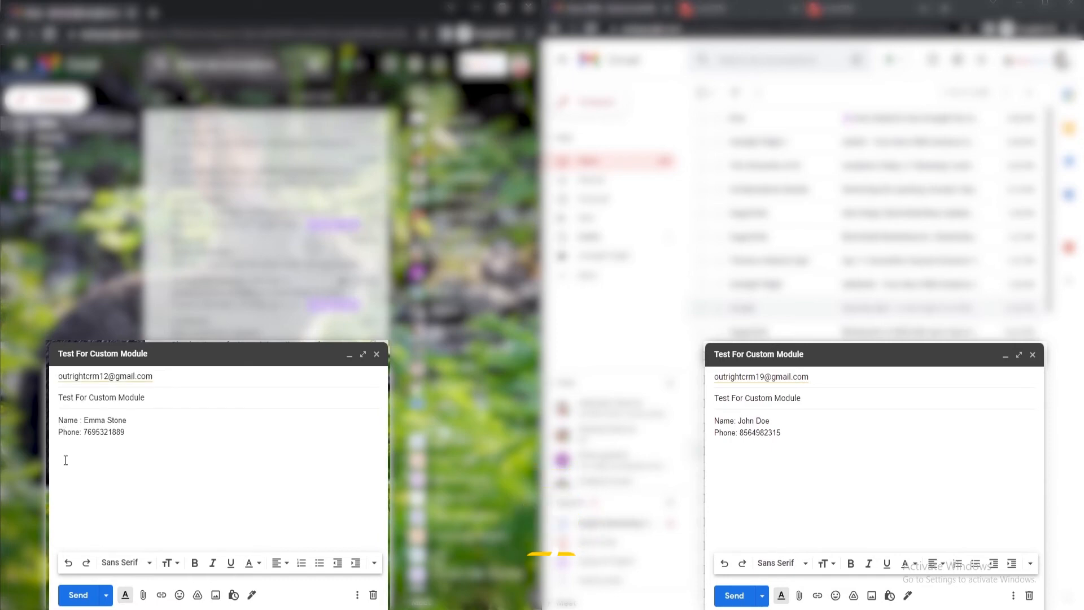
Send the 'Test For Custom Module' email with a name and phone number to the inbound address
click(1059, 60)
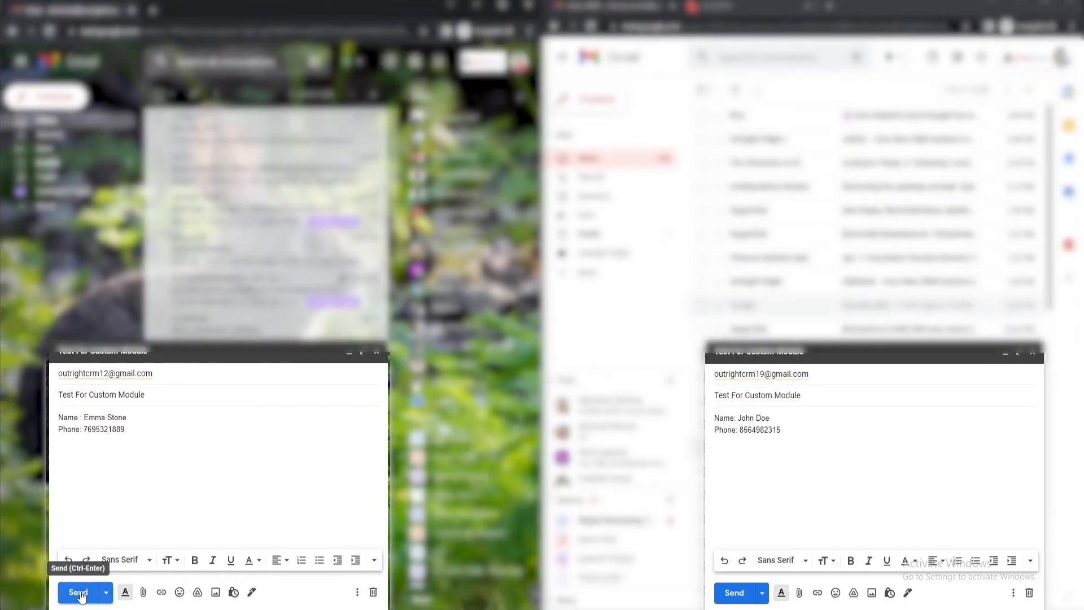
click(78, 593)
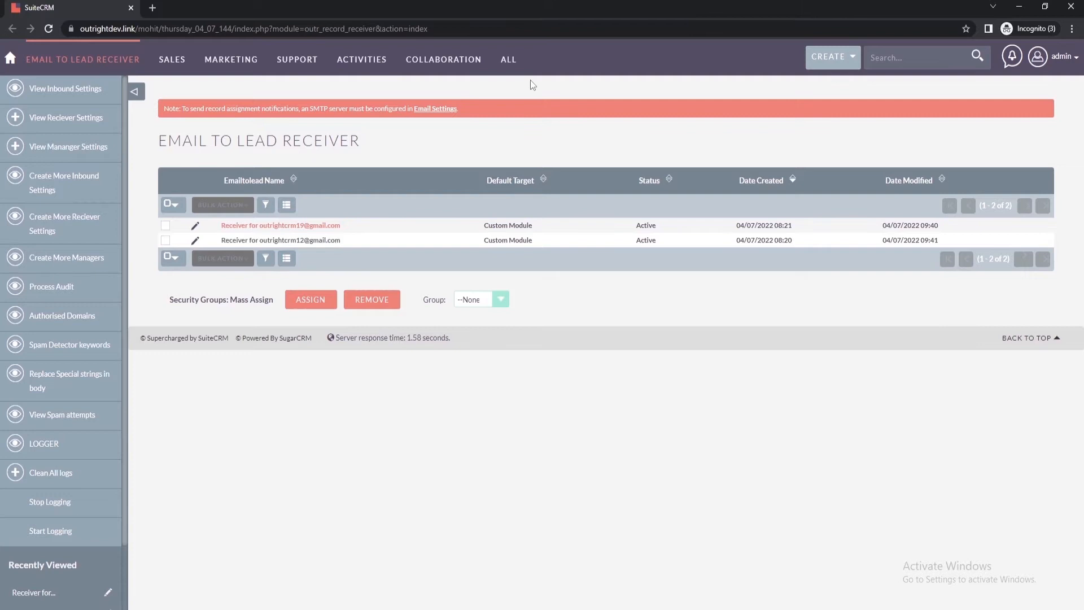
Show the Custom Module list with the new John Doe and Emma Stone records from the emails
click(508, 59)
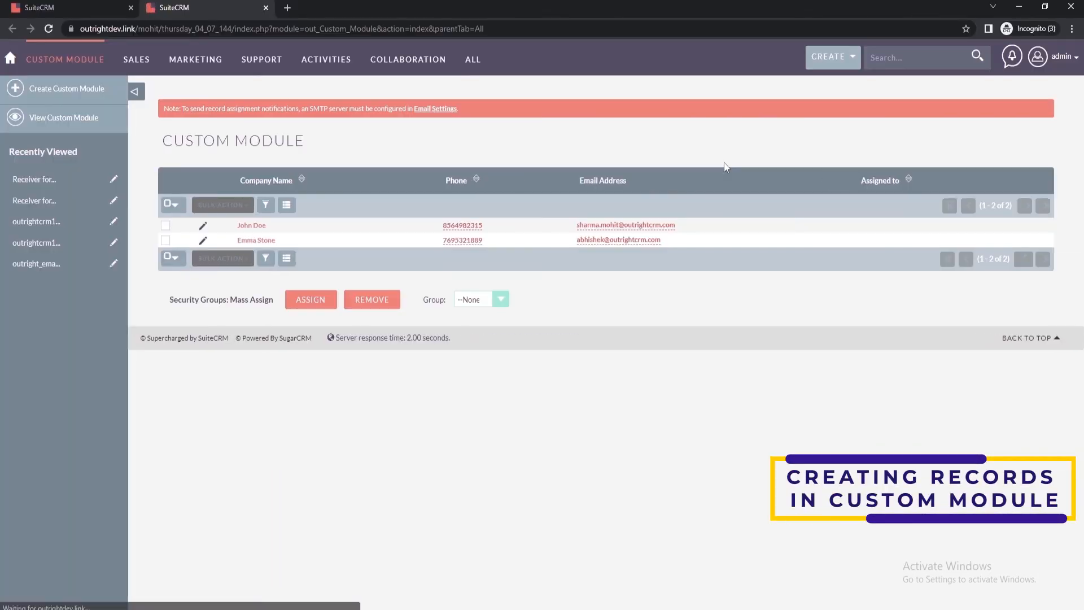
mouse_move(322, 301)
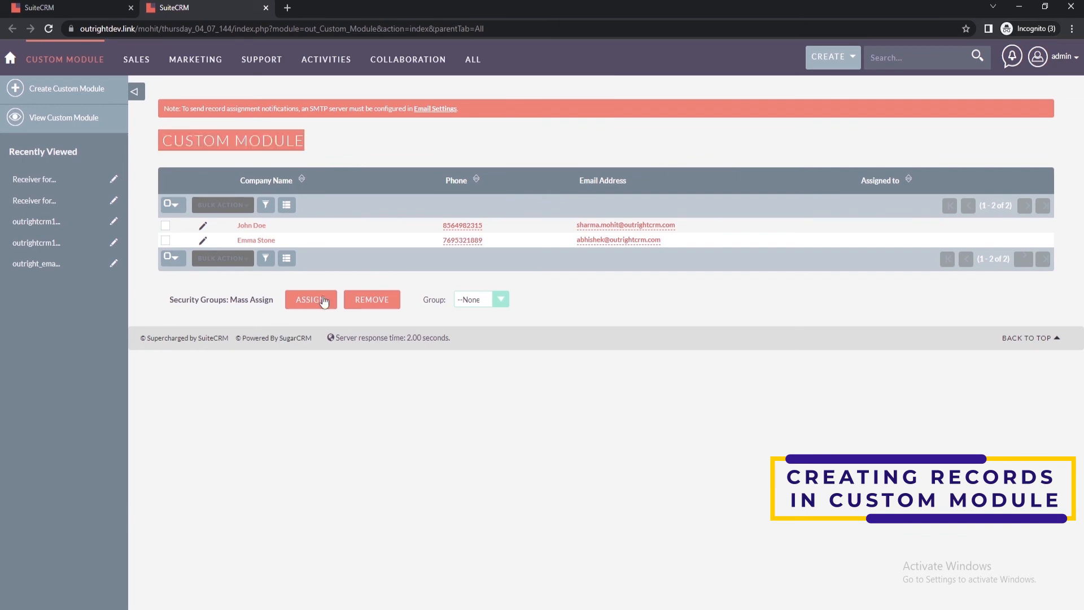
mouse_move(701, 232)
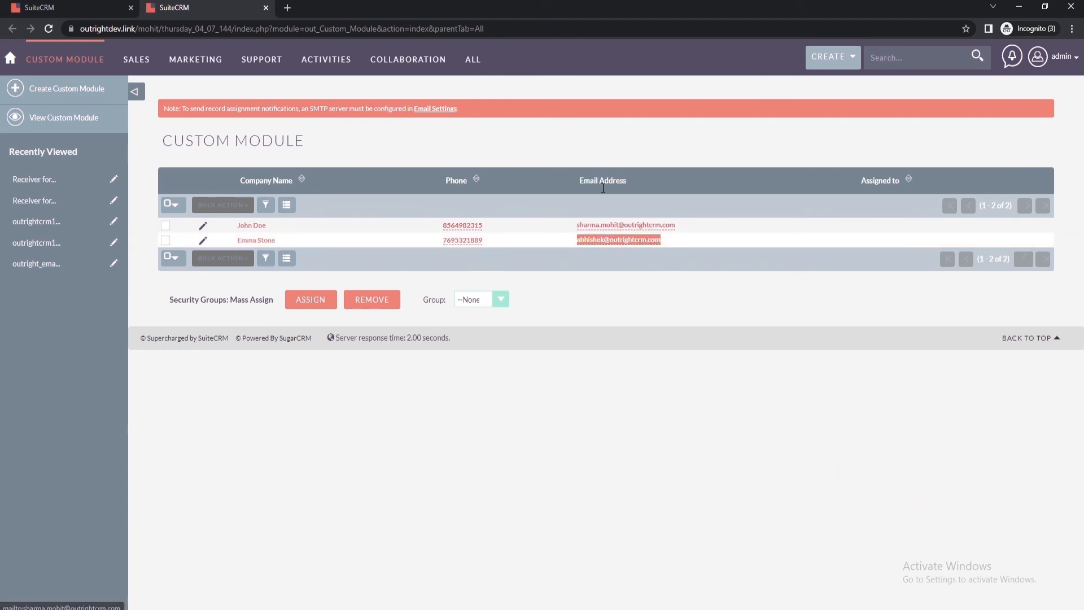
mouse_move(624, 343)
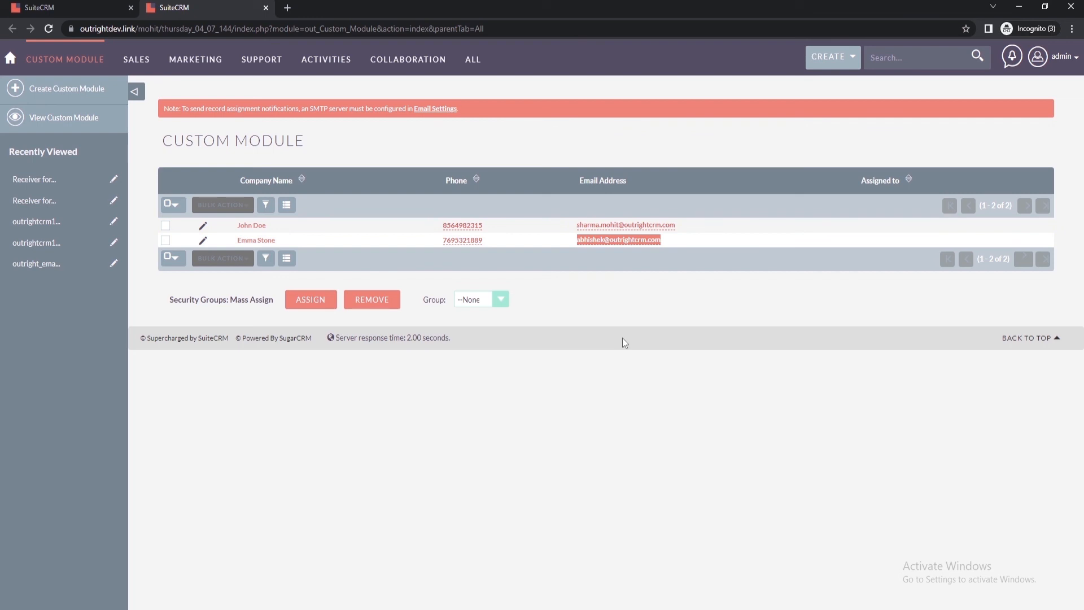